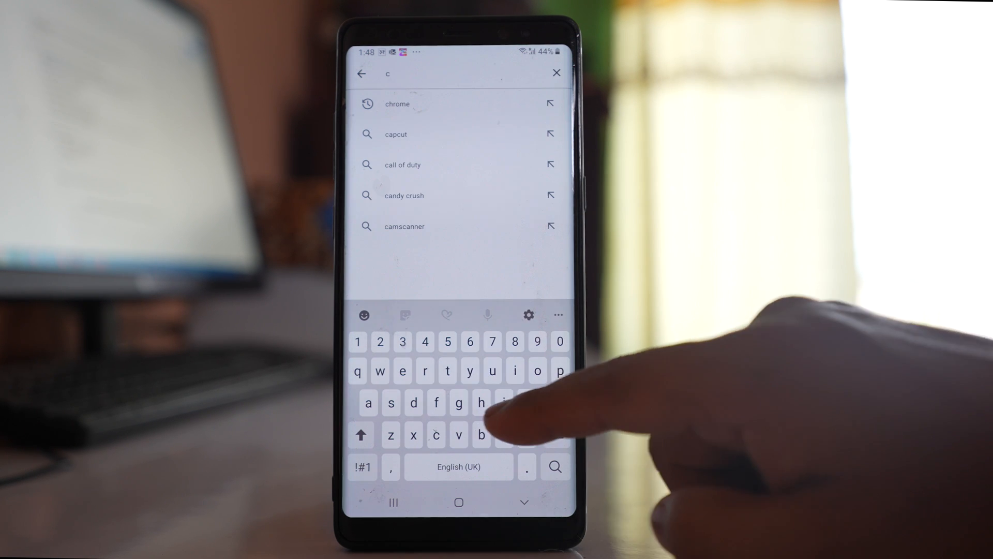
Search the Play Store for Chrome, confirm the listing shows Open, then return home
click(398, 104)
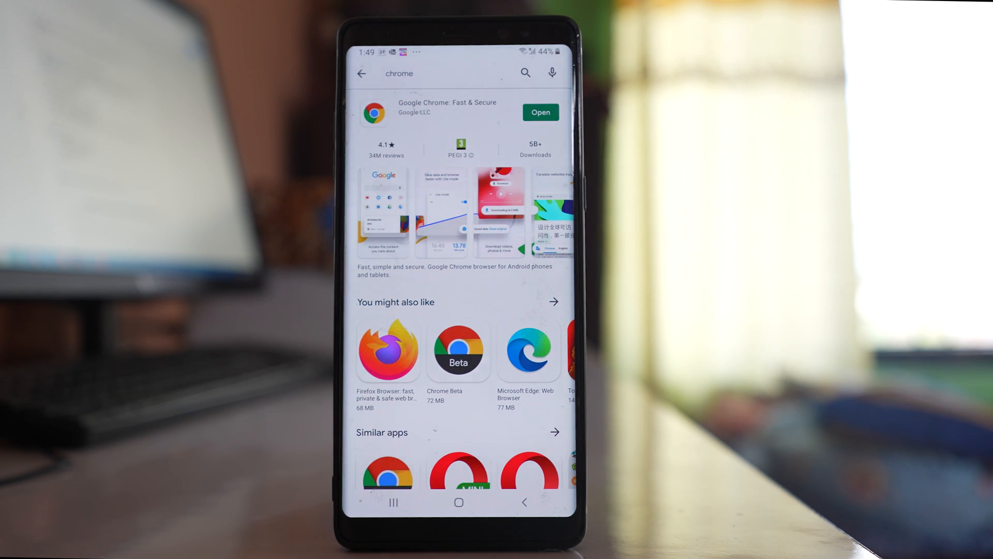
click(462, 502)
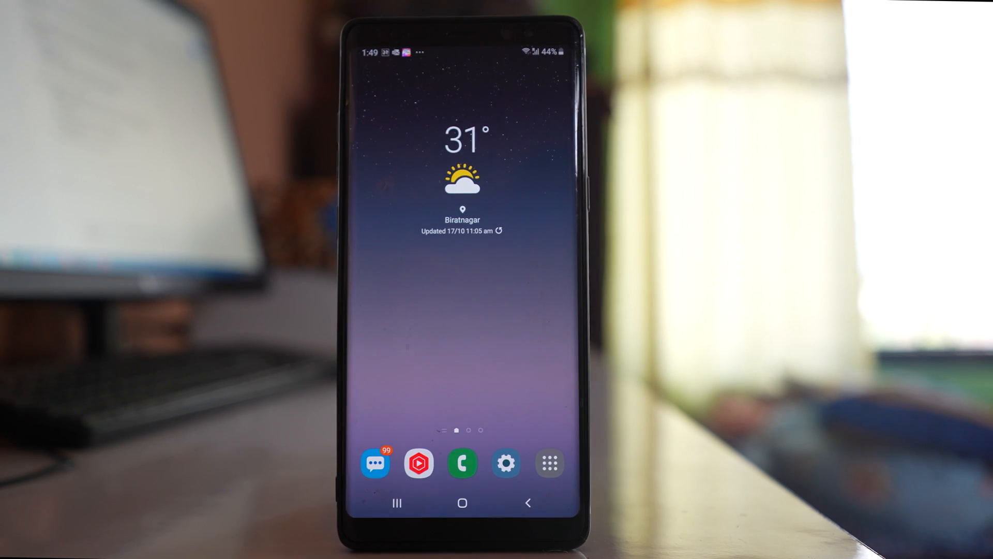
Reset network settings via Settings > General management > Reset
click(548, 463)
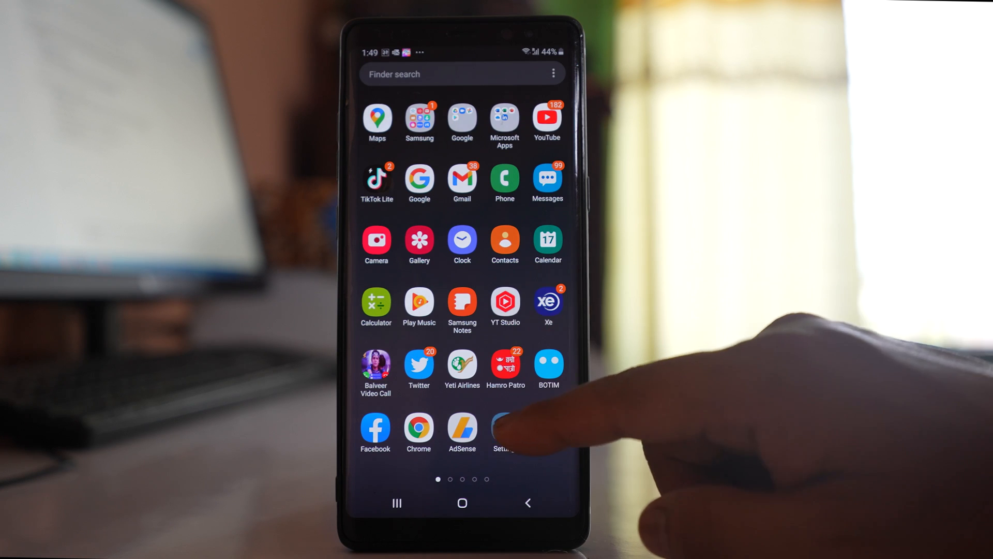
click(504, 428)
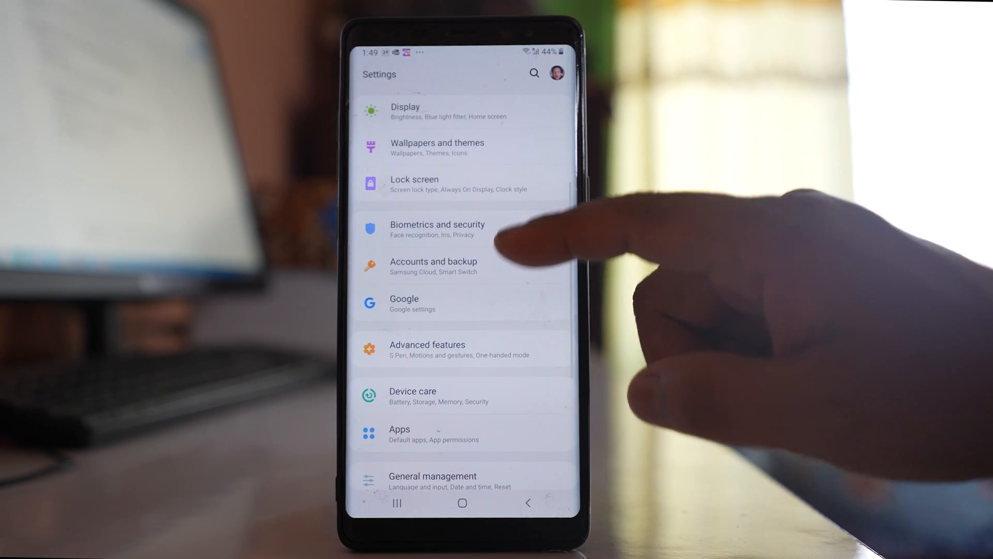
click(432, 480)
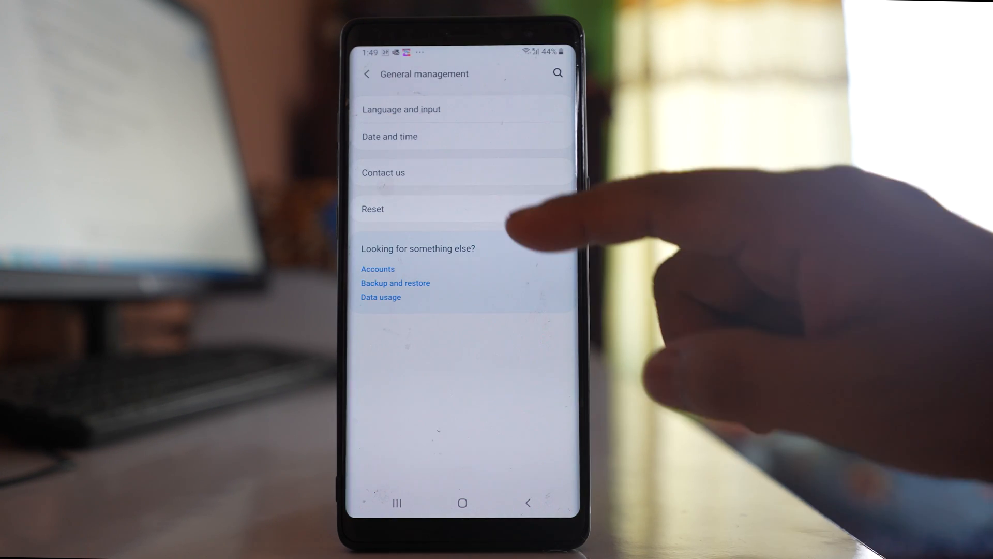
click(372, 208)
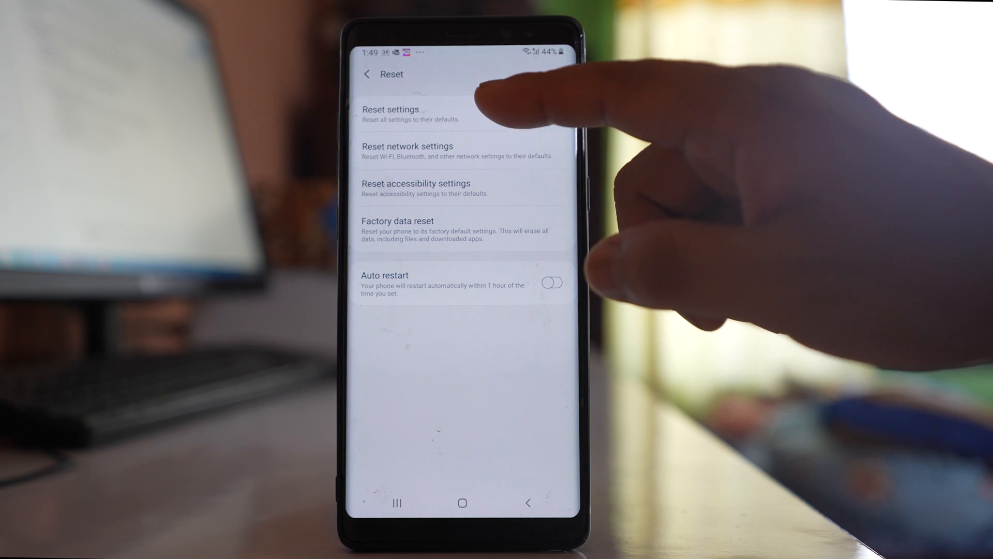
click(407, 150)
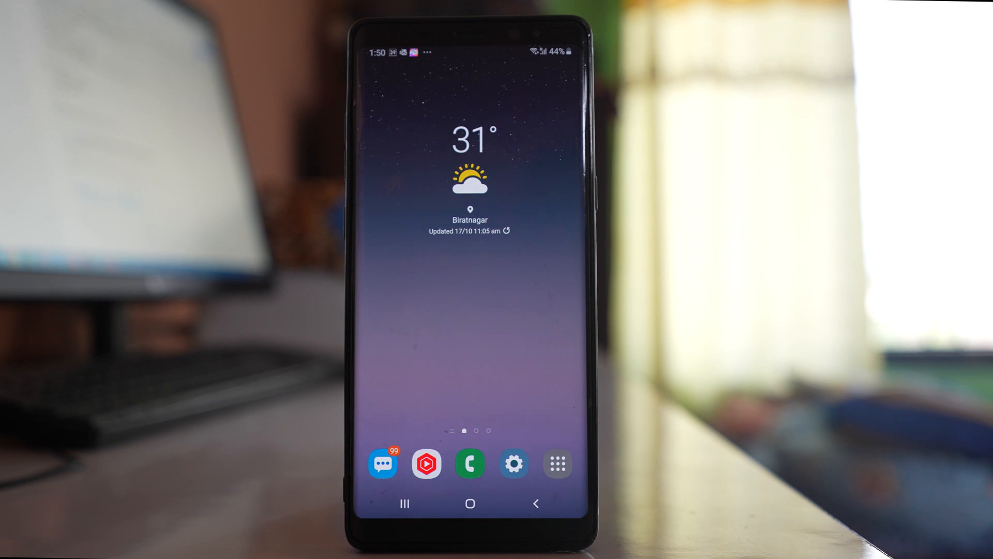
Launch Chrome and confirm JavaScript is Allowed under Site settings
click(556, 463)
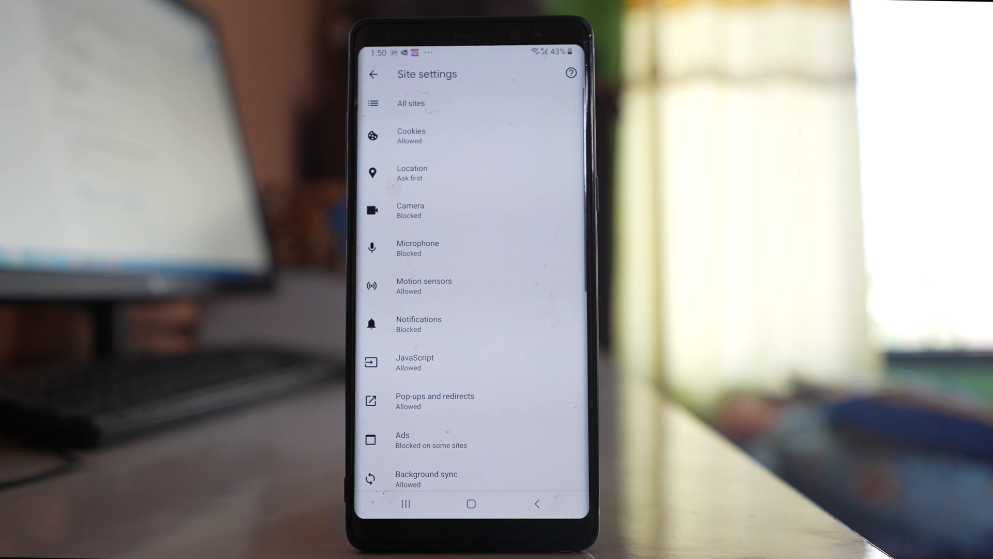
click(414, 362)
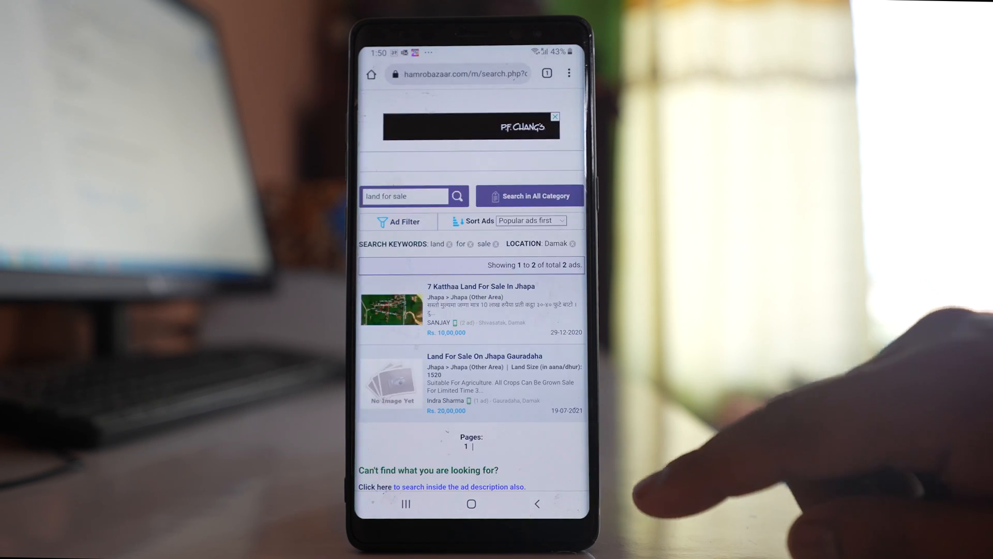
Clear Chrome's cookies, site data and cached files with the All time range
click(567, 74)
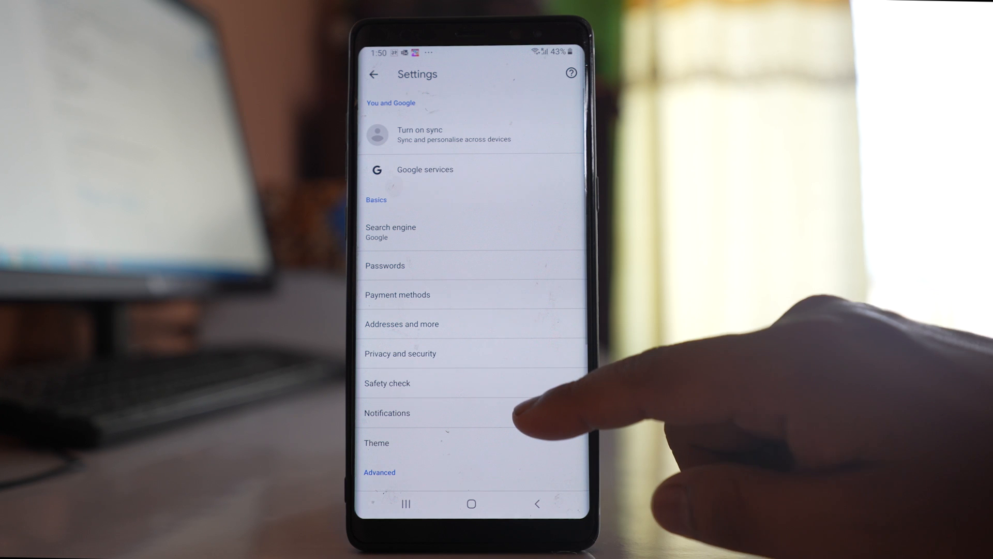
click(401, 353)
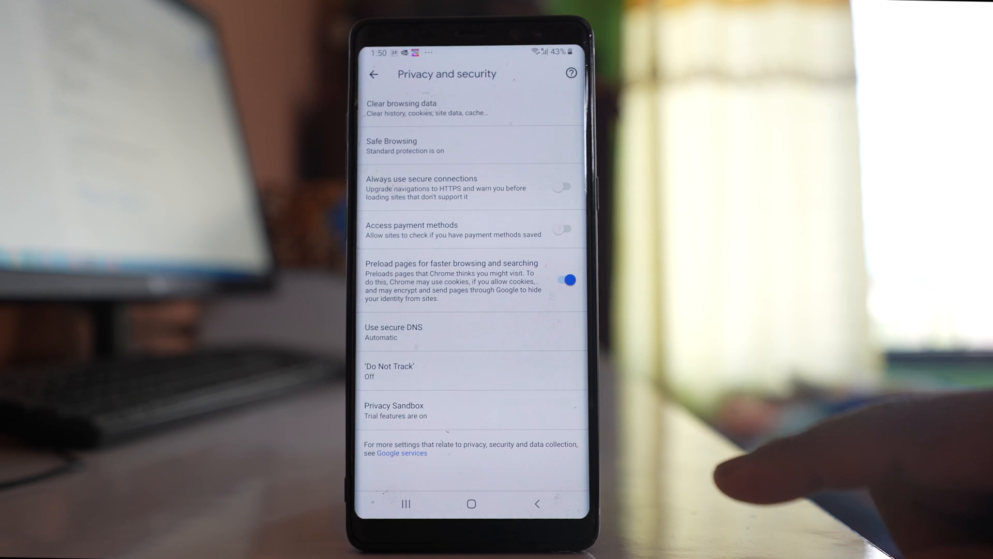
click(401, 107)
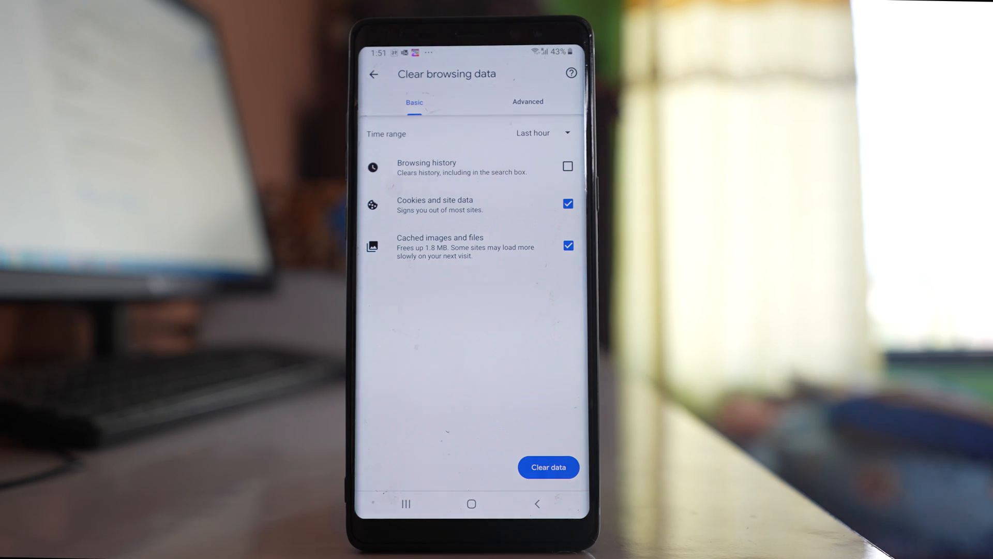
click(541, 133)
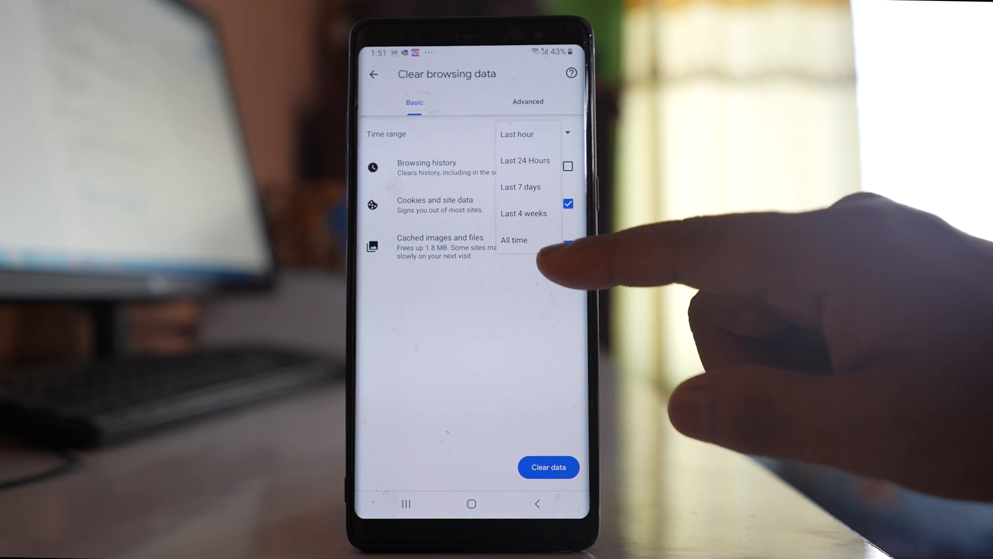
click(513, 239)
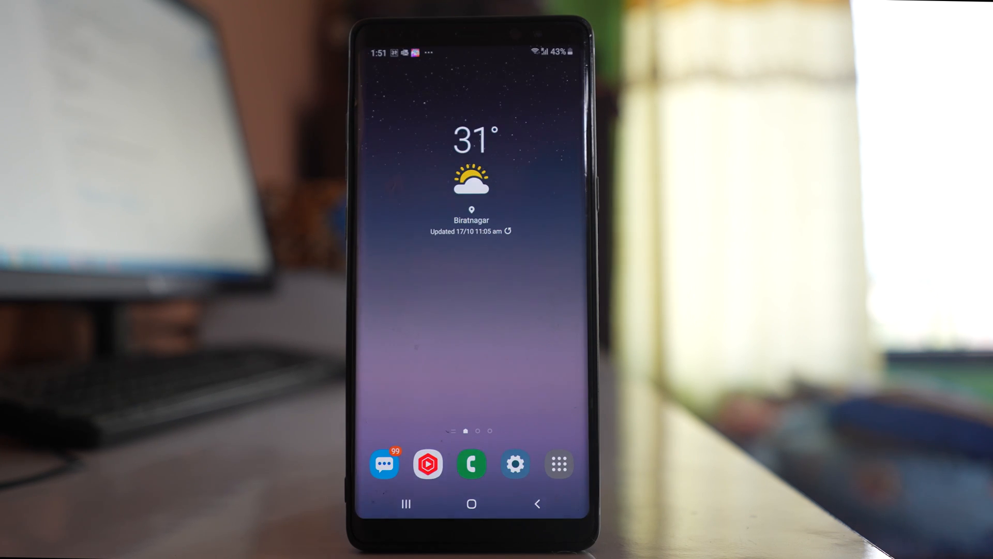
Turn on Automatic date and time in Settings' Date and time page
click(558, 463)
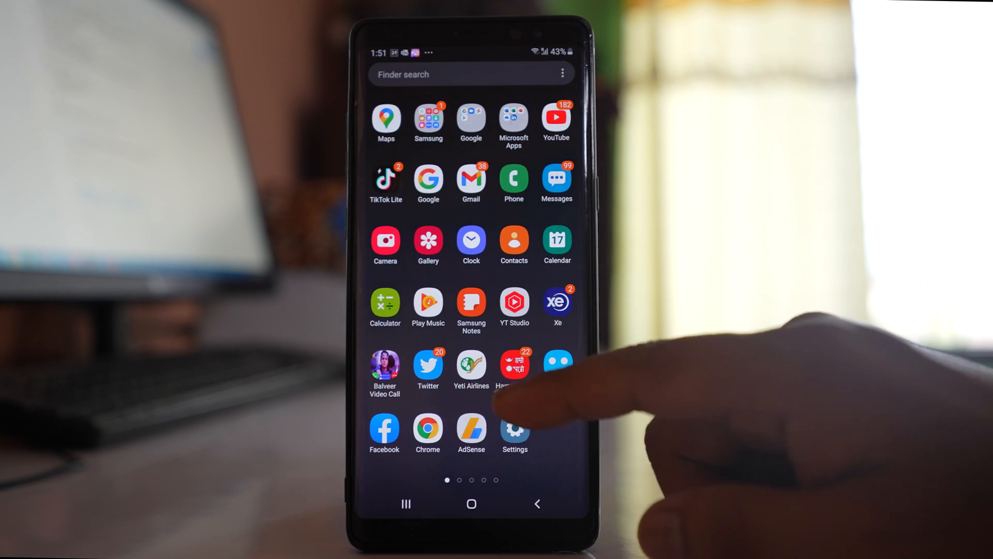
click(513, 431)
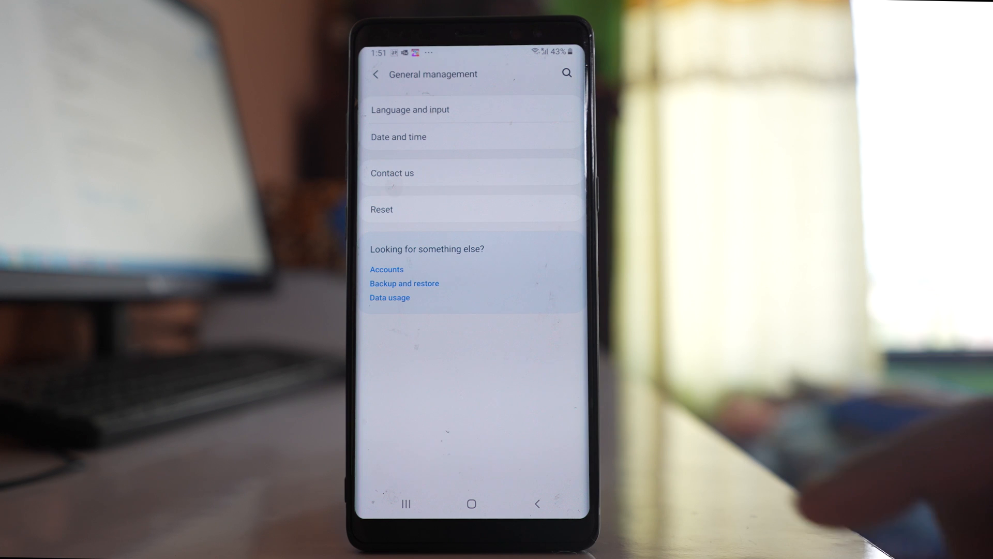
click(398, 137)
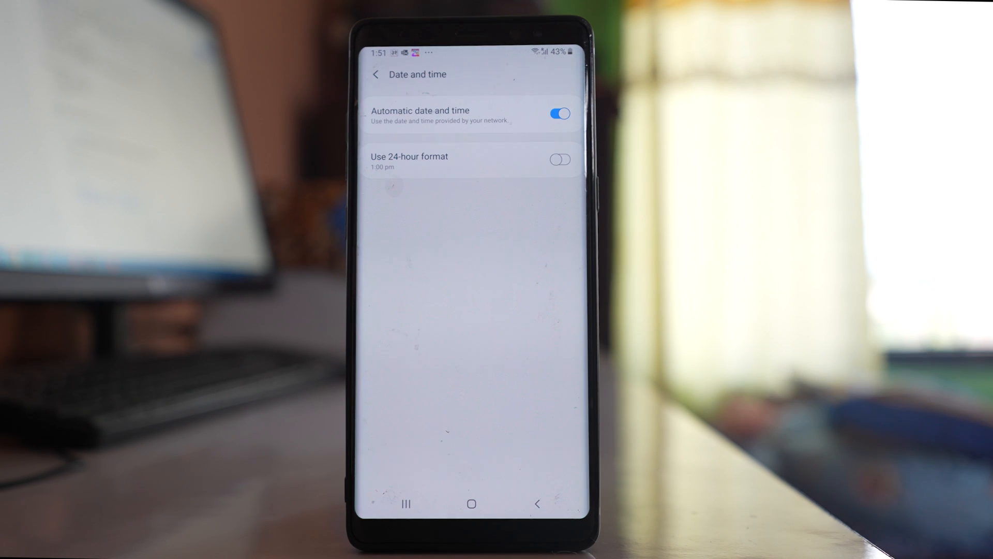